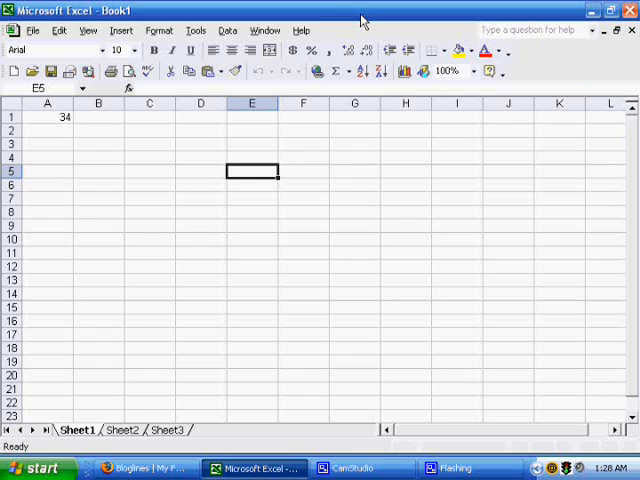
mouse_move(264, 126)
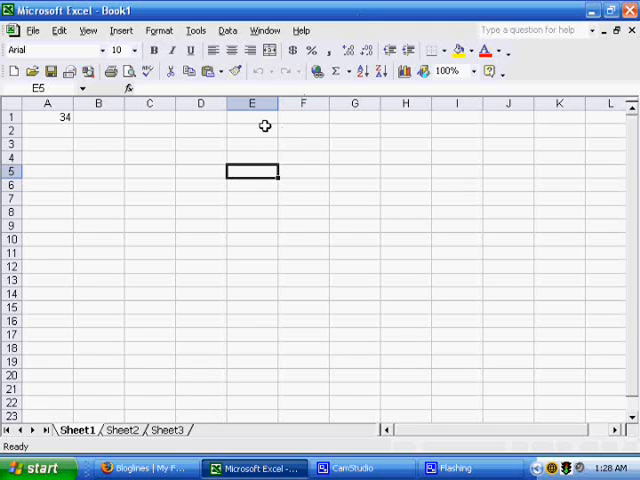
mouse_move(261, 121)
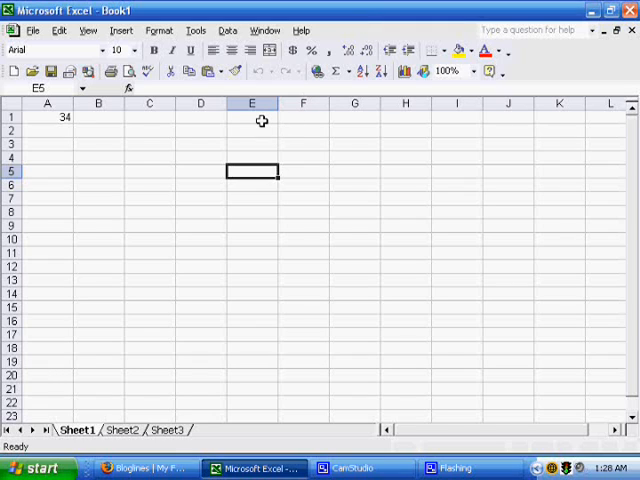
- Select E1 and open its Data Validation settings, listing the Allow choices
left_click(251, 117)
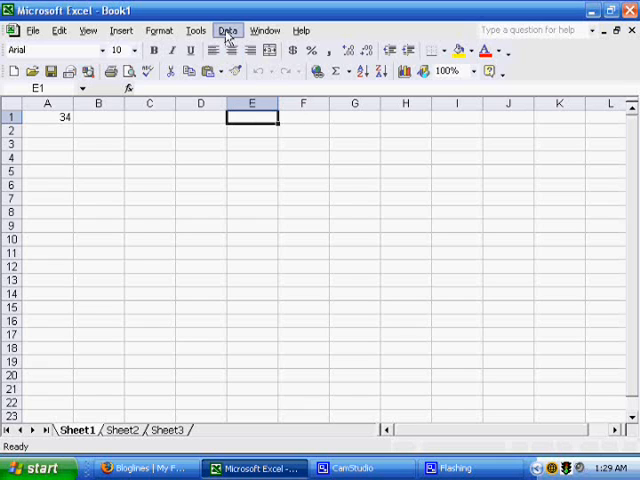
left_click(228, 29)
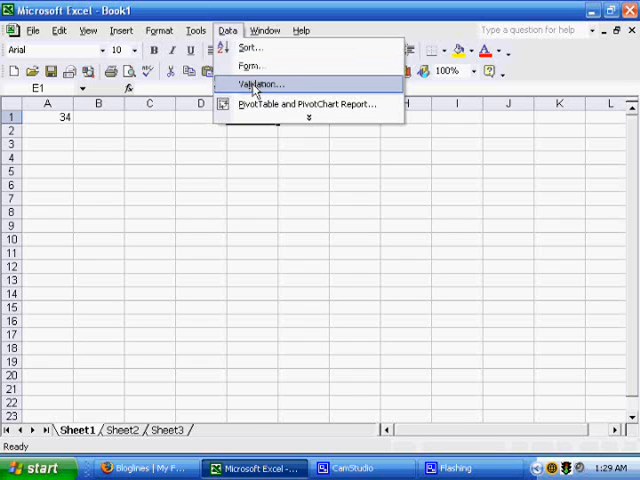
left_click(260, 79)
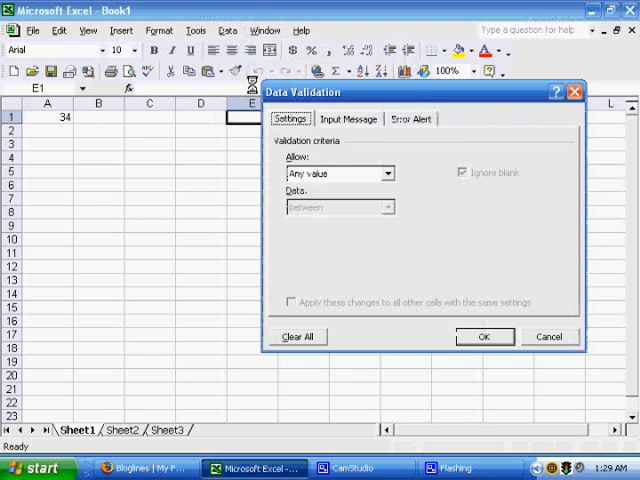
mouse_move(303, 99)
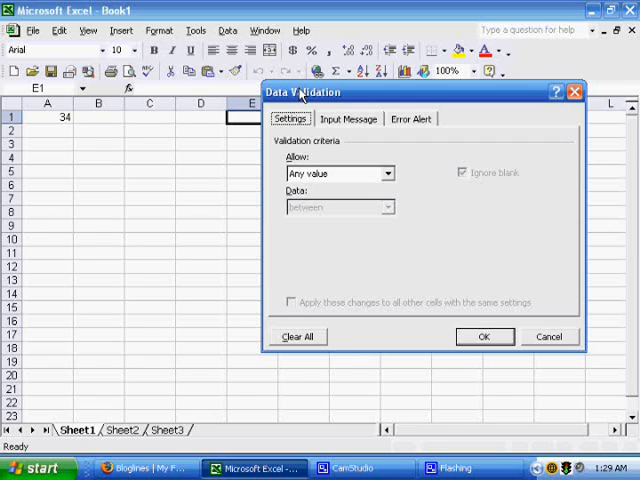
mouse_move(330, 176)
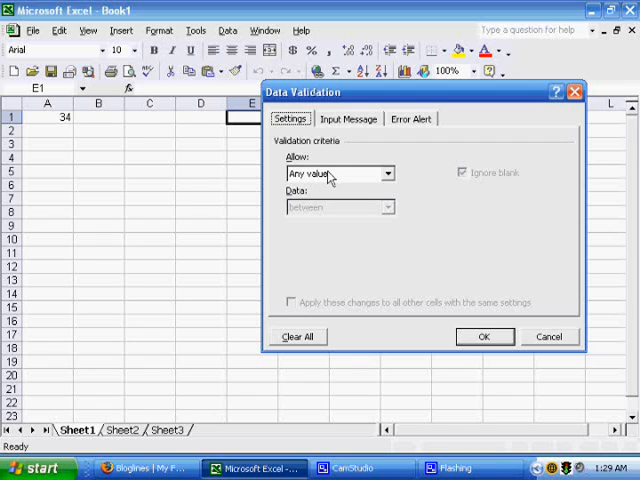
mouse_move(426, 176)
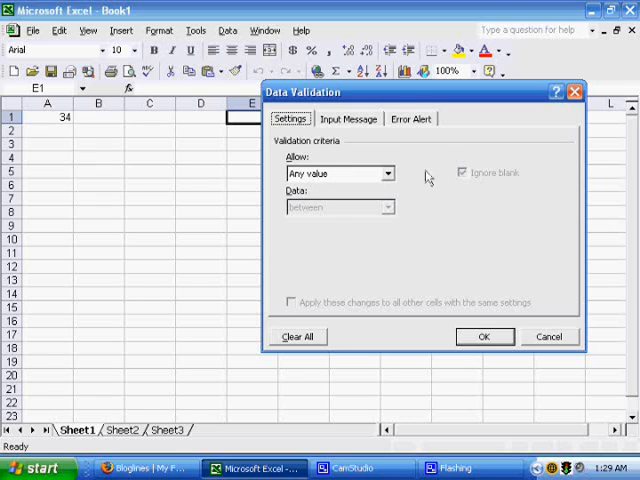
mouse_move(463, 174)
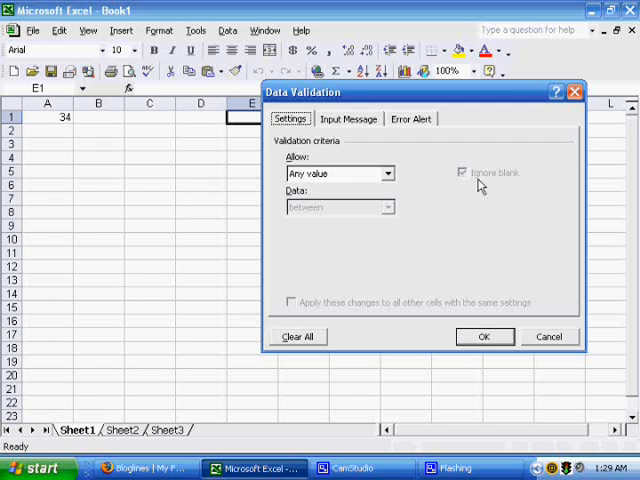
mouse_move(366, 188)
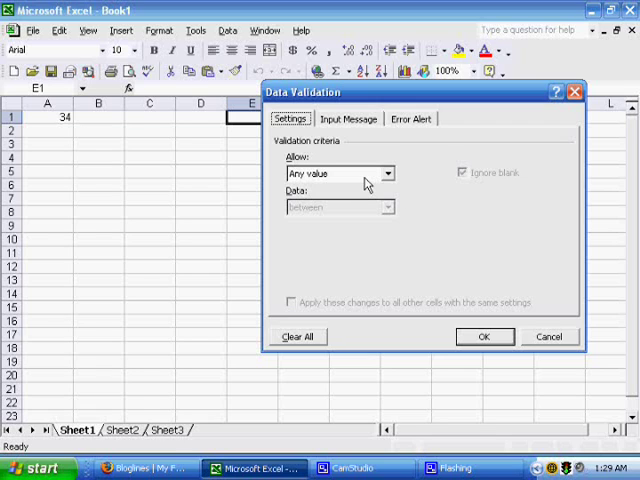
left_click(391, 173)
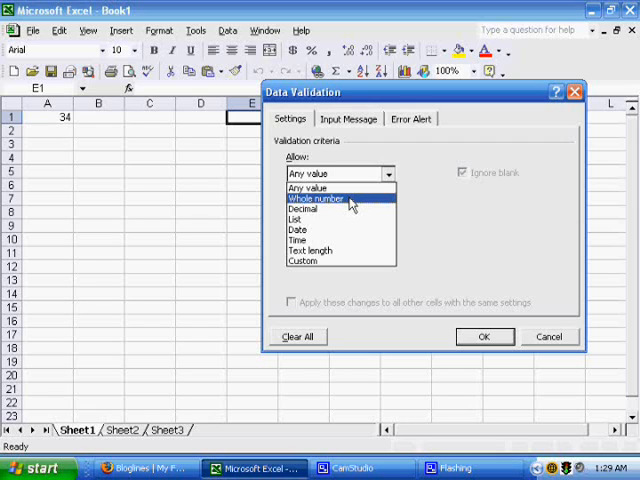
mouse_move(312, 212)
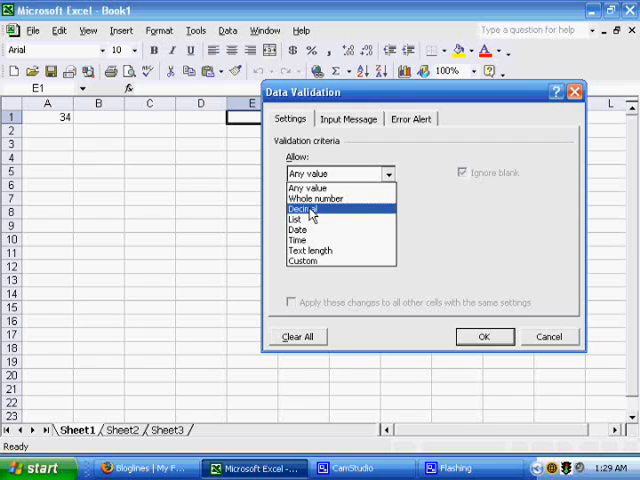
mouse_move(312, 221)
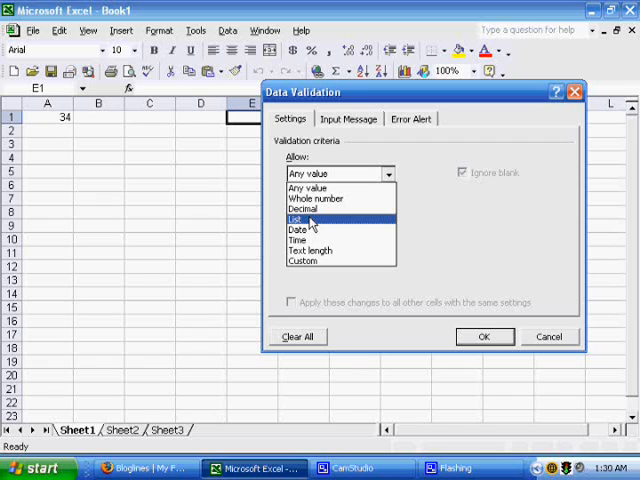
mouse_move(318, 231)
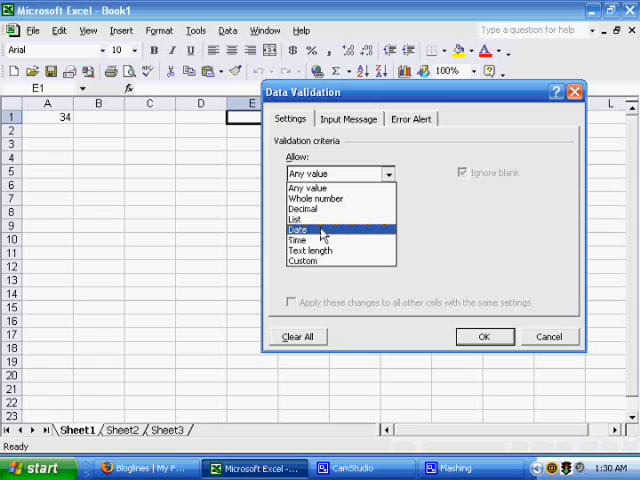
mouse_move(338, 250)
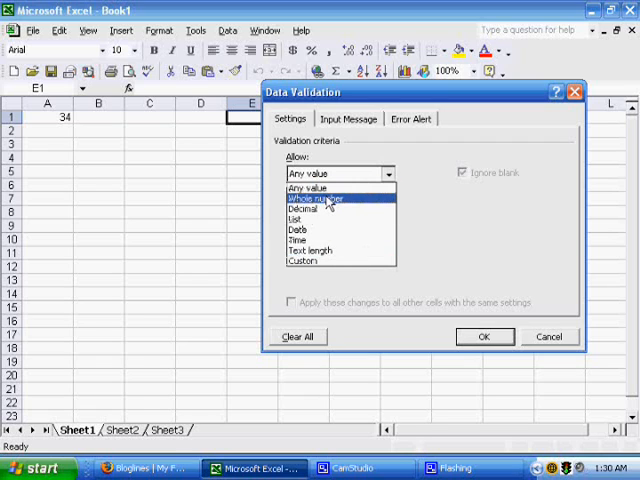
- Set E1's rule to whole numbers between 45 and 66
left_click(320, 203)
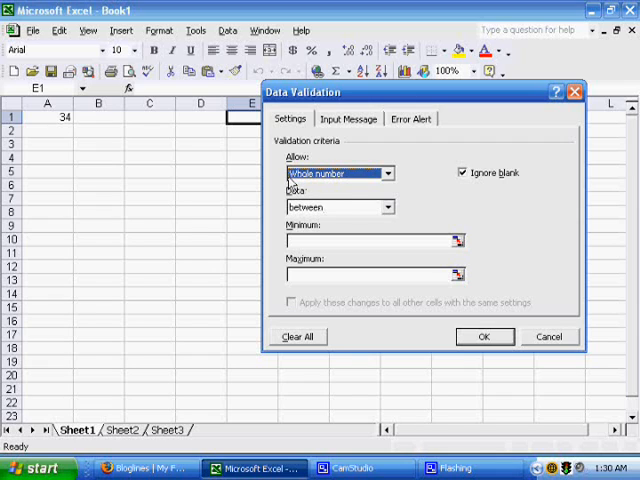
mouse_move(473, 184)
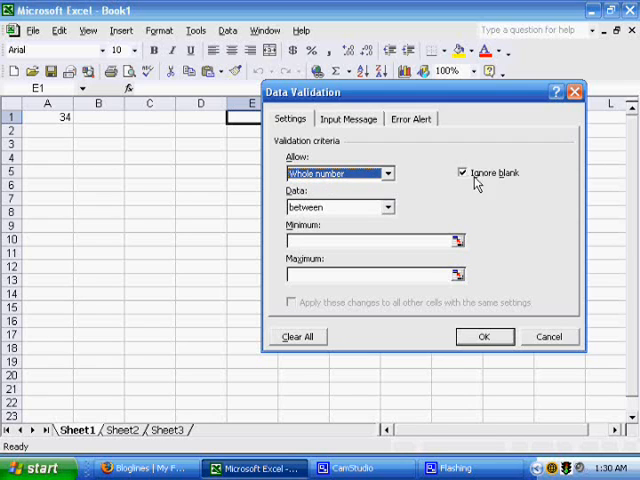
mouse_move(492, 191)
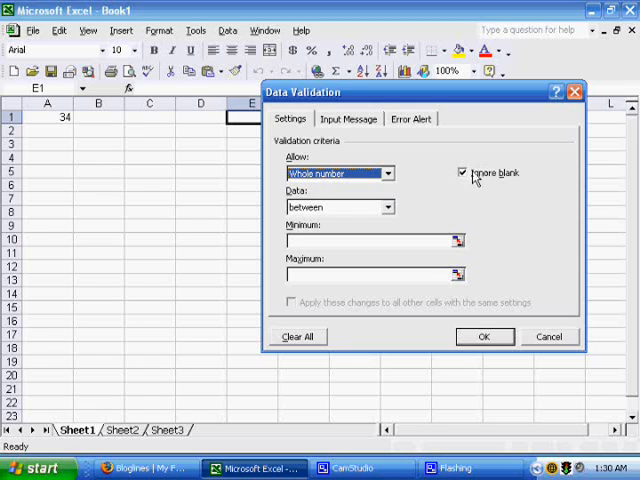
mouse_move(320, 210)
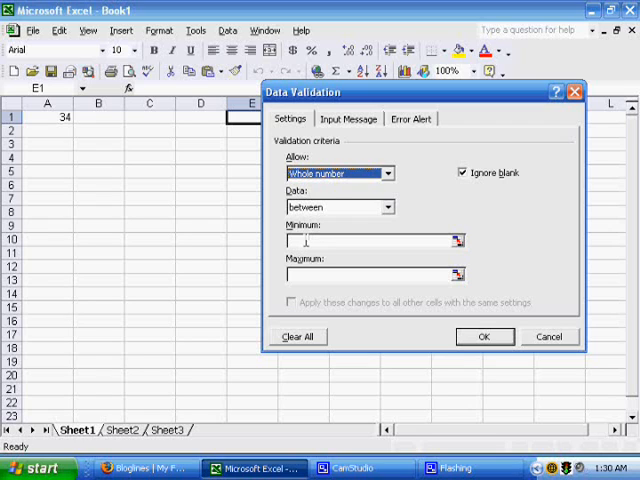
left_click(300, 241)
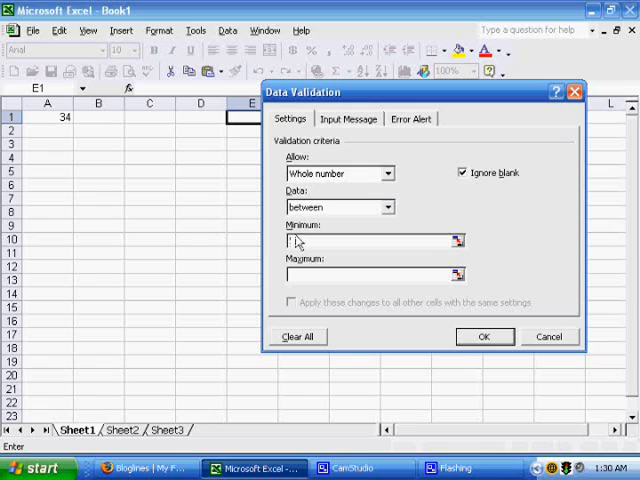
type("45")
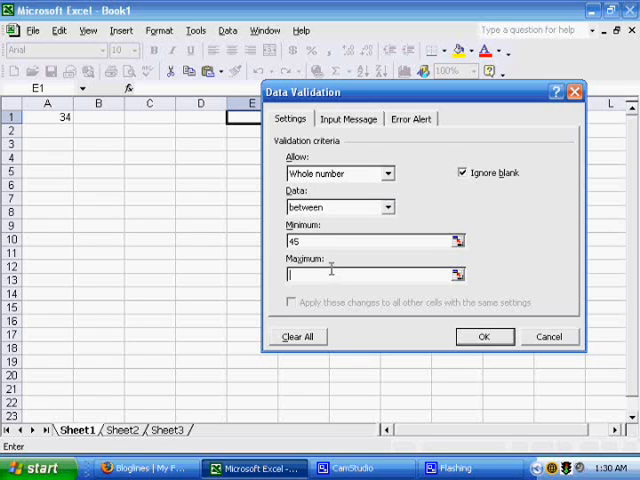
type("66")
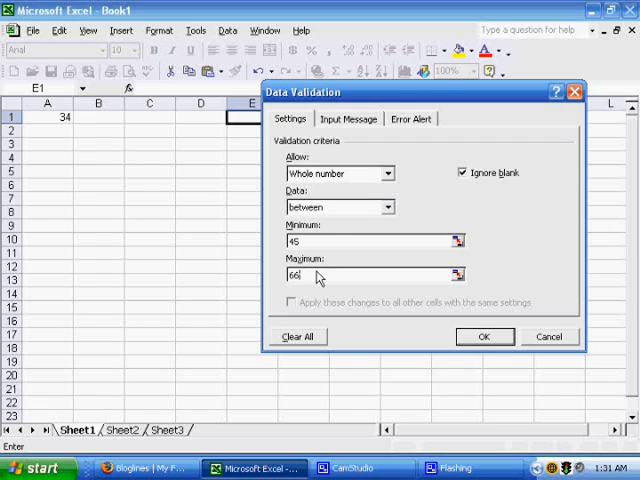
mouse_move(337, 273)
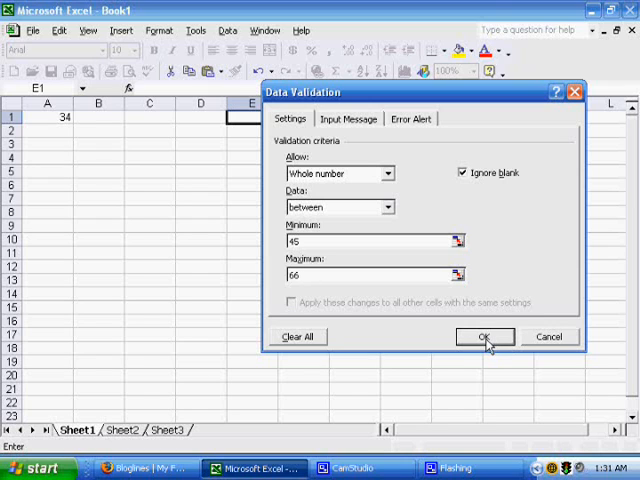
- Apply the 45–66 rule, see 3 rejected in E1, and enter 45 instead
left_click(484, 337)
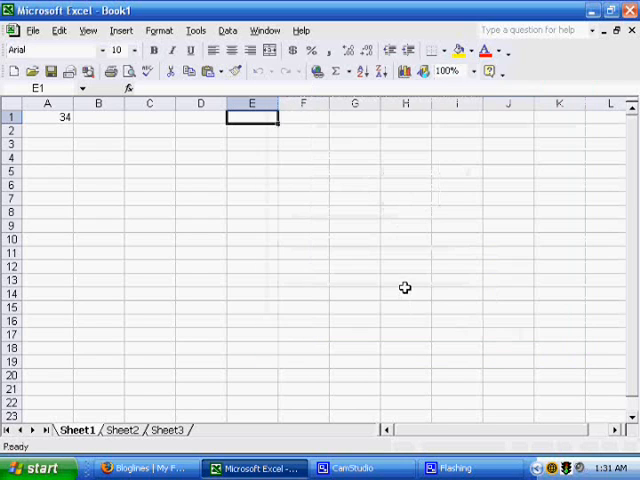
type("3")
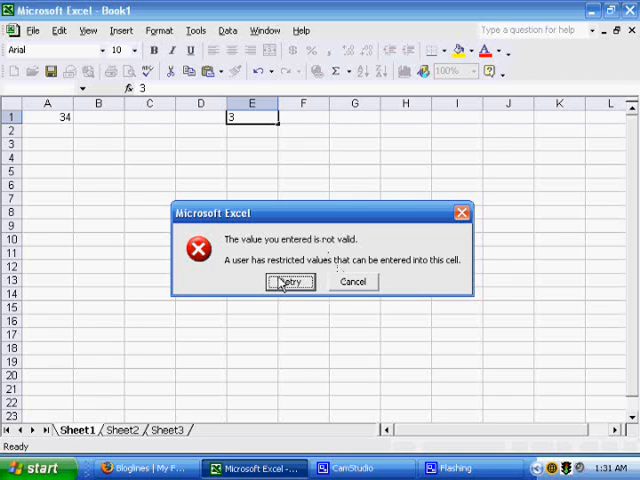
left_click(290, 281)
type("45")
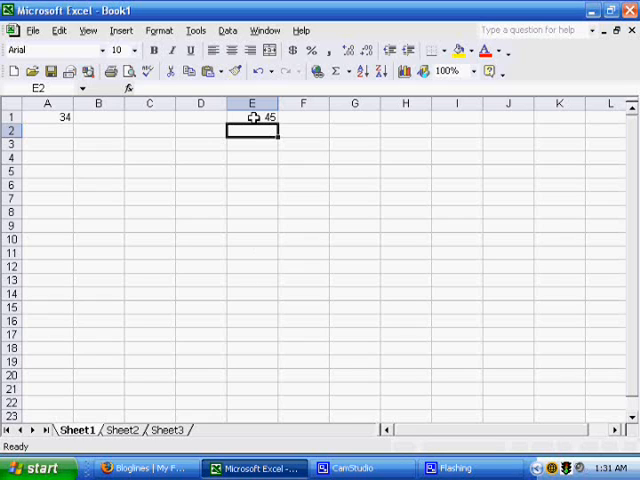
left_click(251, 116)
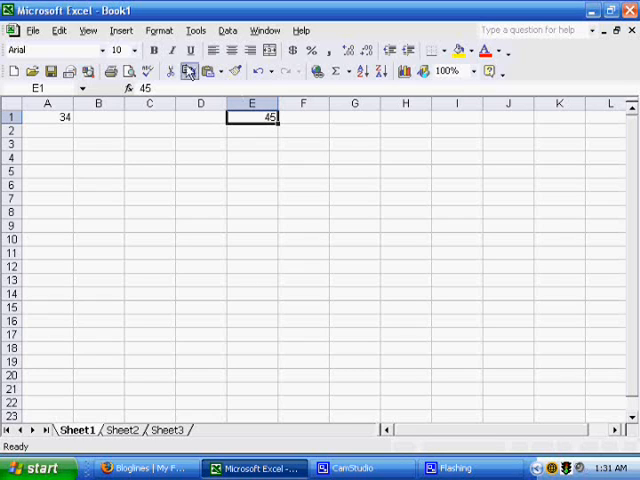
- Reopen E1's validation and change the minimum to =A1, keeping maximum 66
left_click(224, 29)
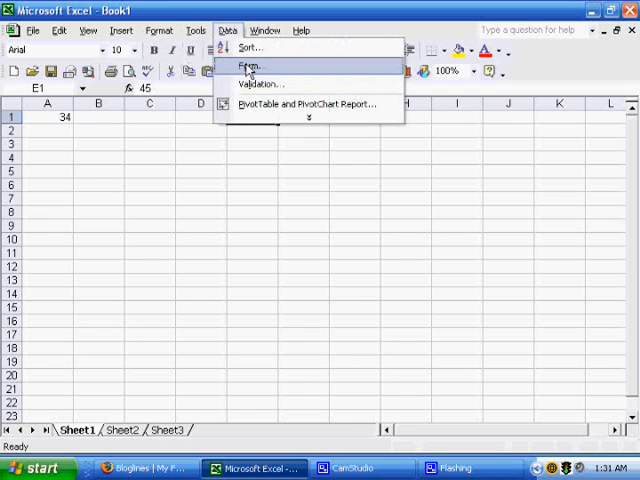
left_click(268, 85)
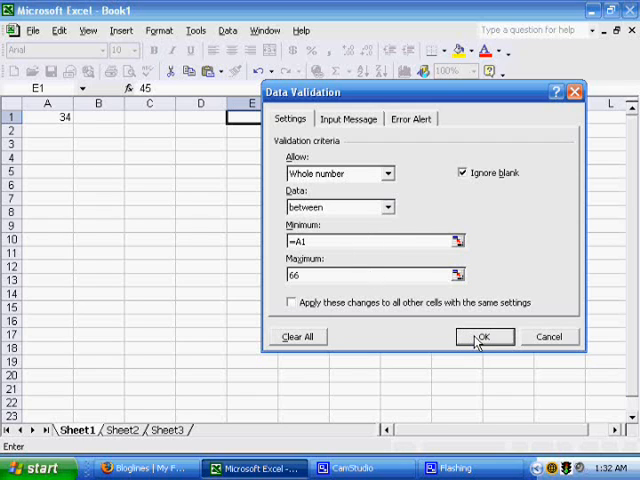
left_click(484, 336)
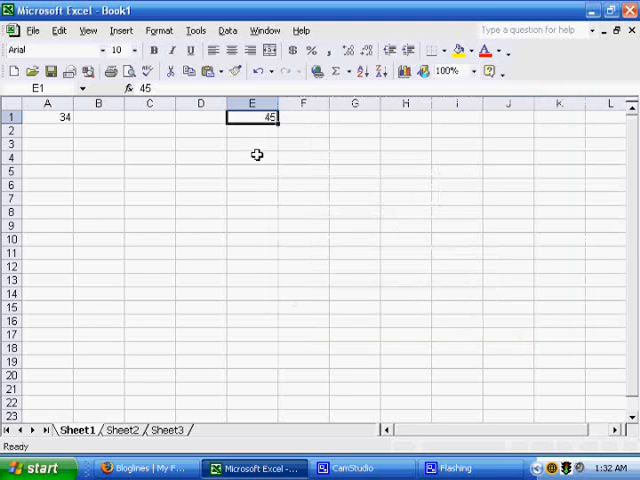
mouse_move(250, 117)
type("40")
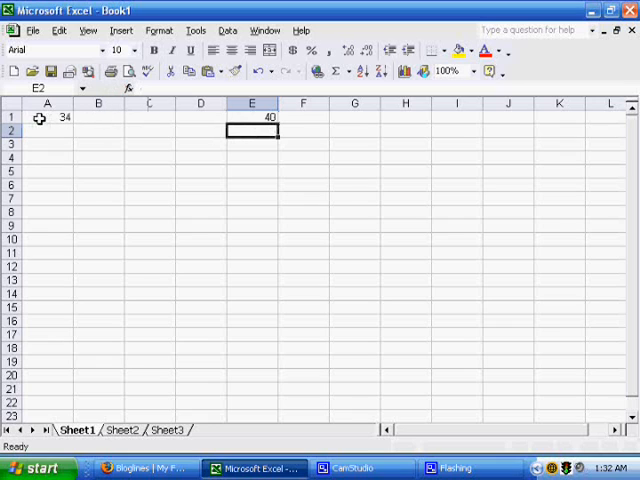
- Change A1 to 50, see 40 rejected in E1, and enter 51
left_click(45, 117)
type("50")
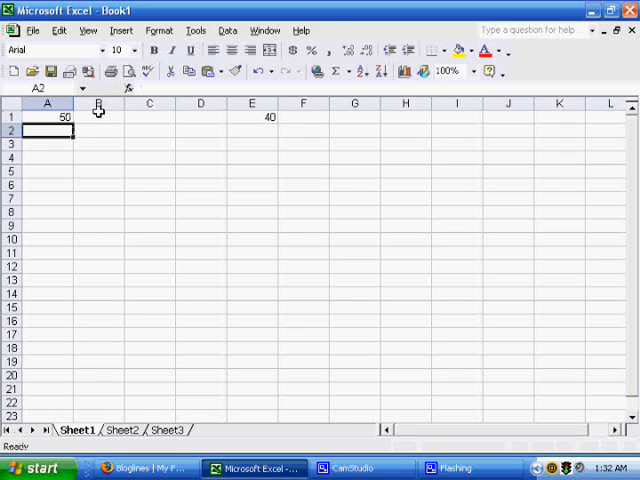
mouse_move(254, 120)
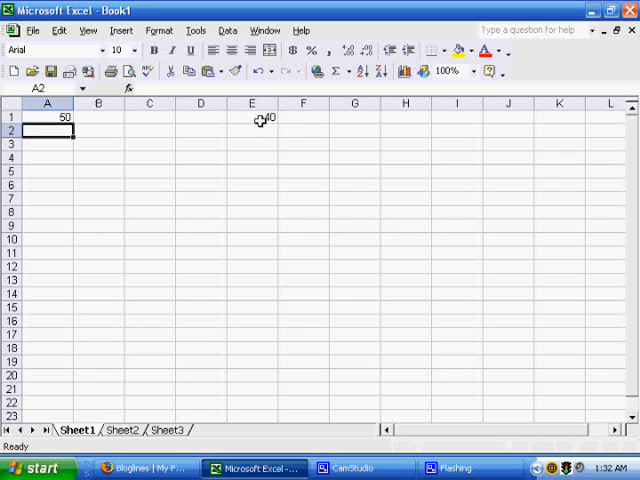
left_click(251, 117)
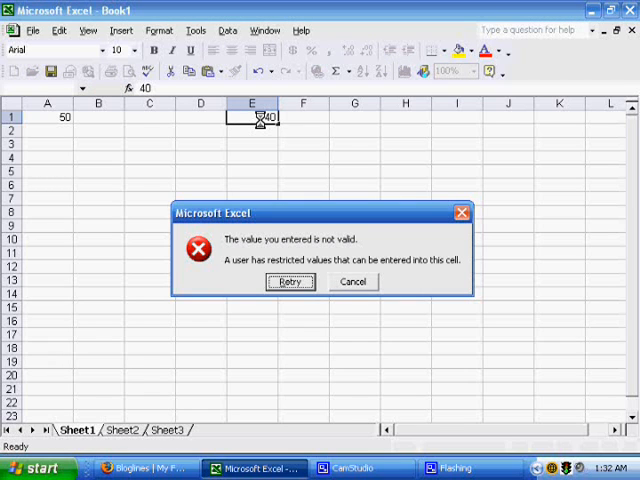
left_click(290, 281)
type("51")
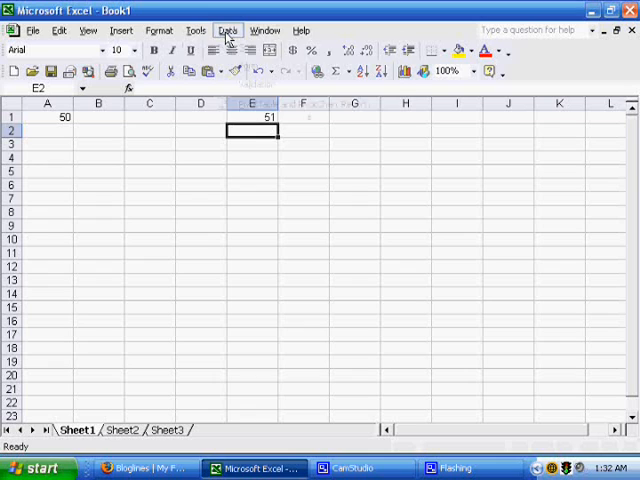
left_click(208, 28)
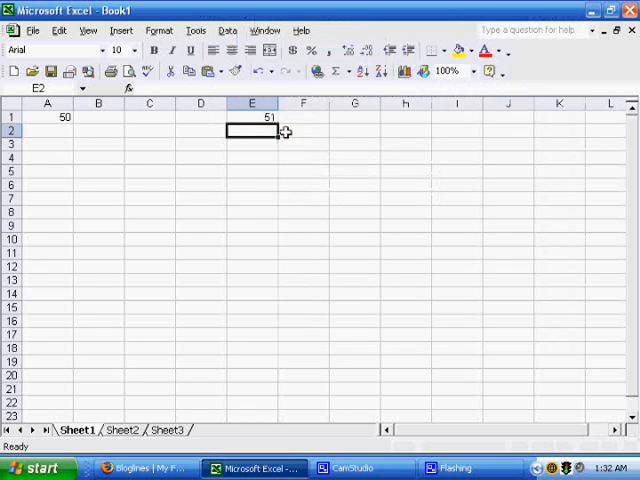
- Reopen E1's validation settings and browse the comparison options without changing them
left_click(232, 29)
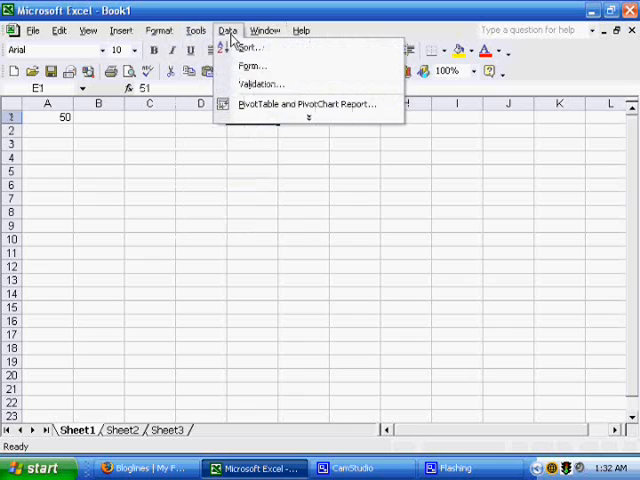
left_click(256, 82)
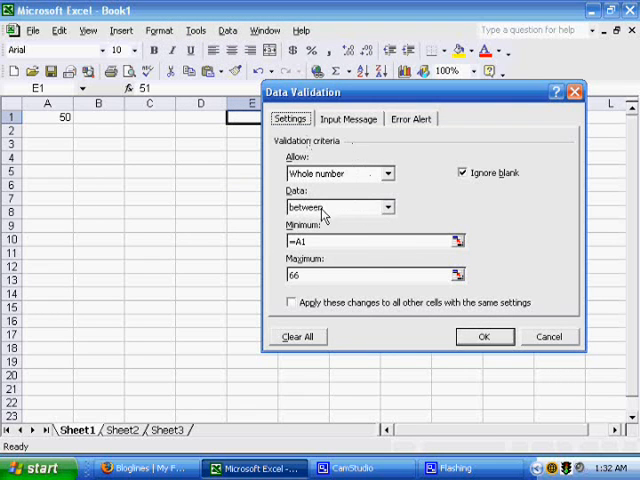
left_click(385, 207)
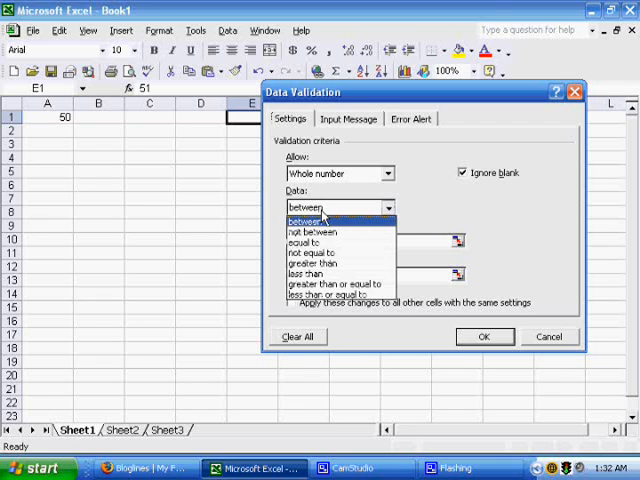
left_click(315, 232)
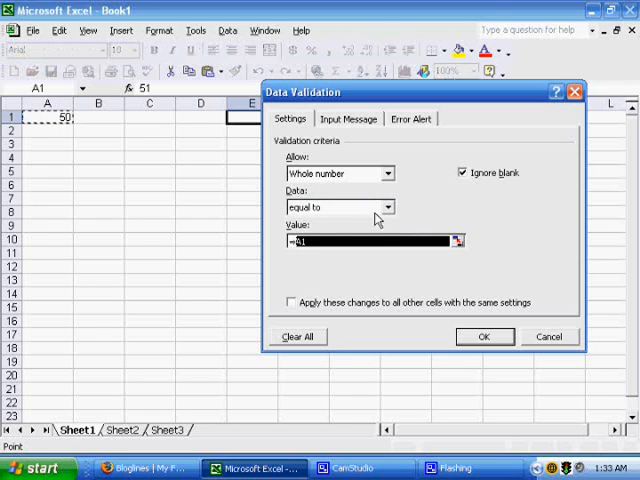
left_click(384, 207)
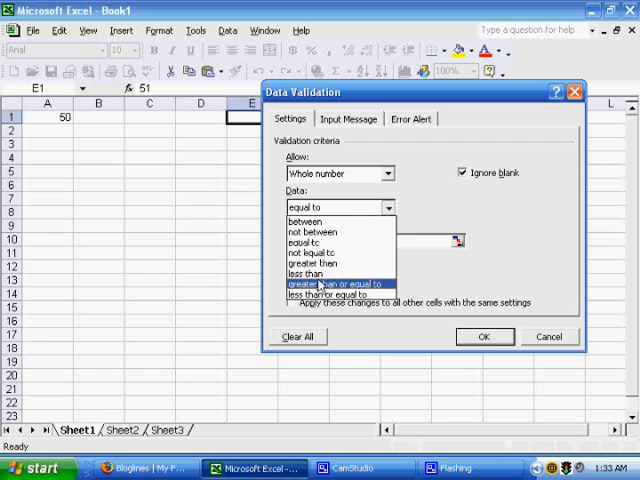
mouse_move(330, 294)
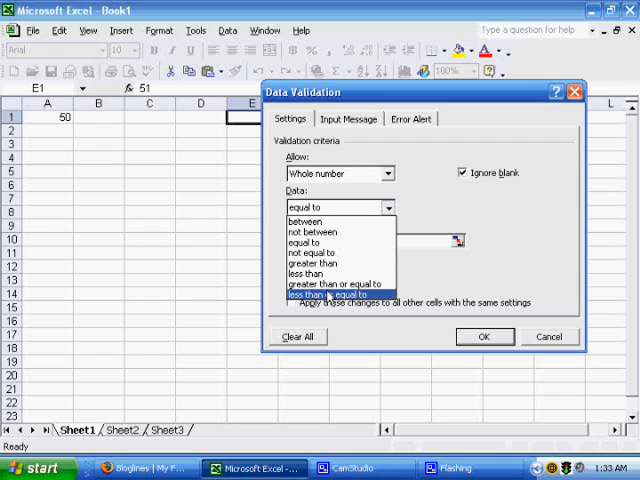
left_click(312, 236)
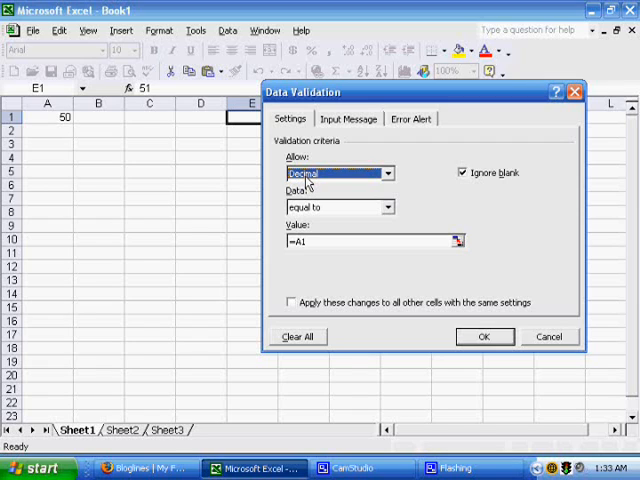
- Limit E1 to text length with a minimum of 5 characters
left_click(386, 172)
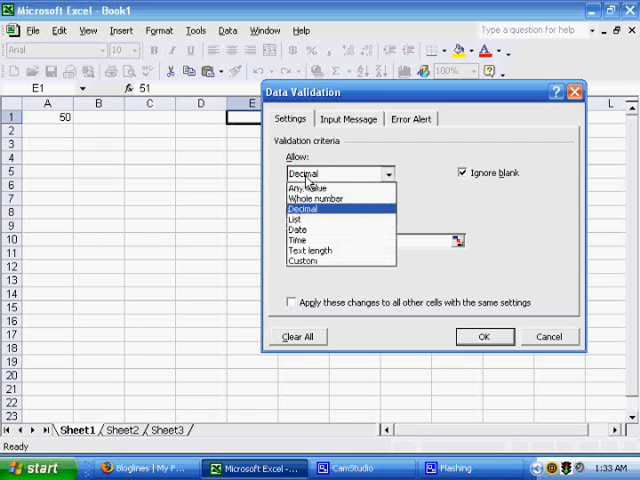
mouse_move(314, 231)
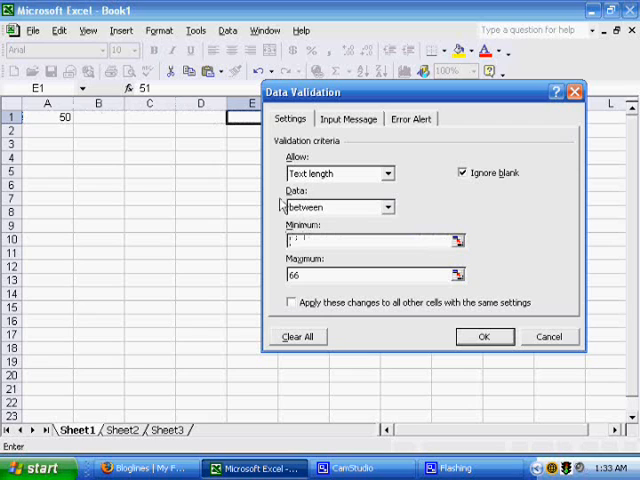
type("5")
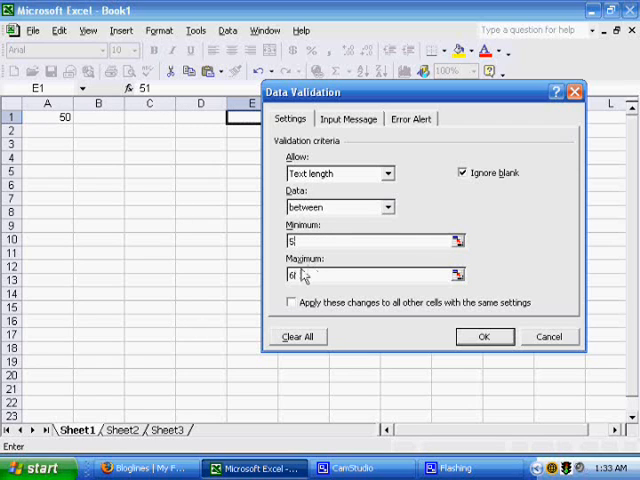
left_click(484, 336)
type("h")
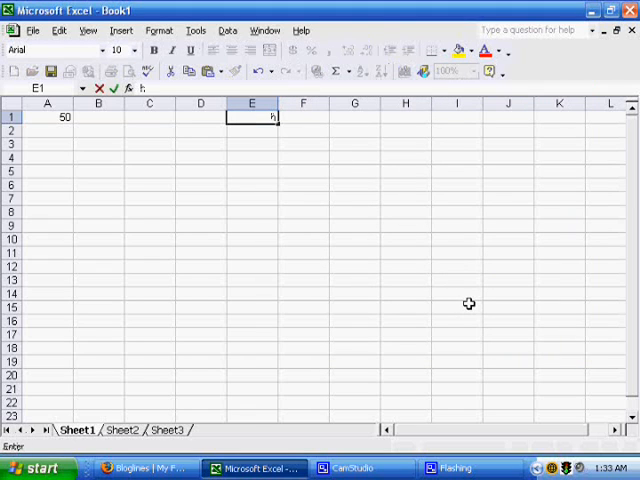
- See a one-letter entry rejected, enter hello in E1, and reopen its validation
key("Enter")
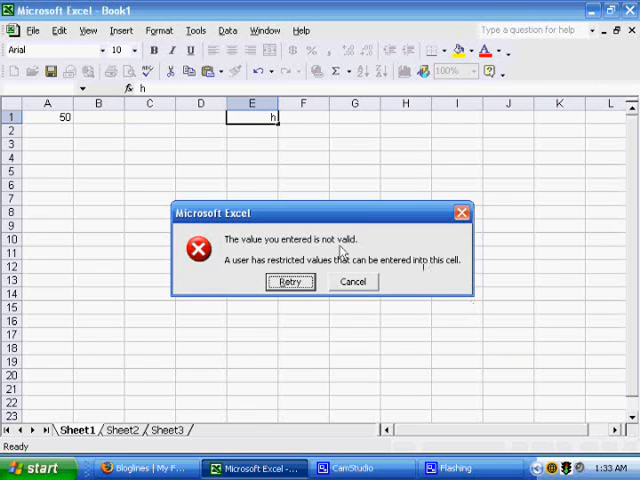
left_click(290, 281)
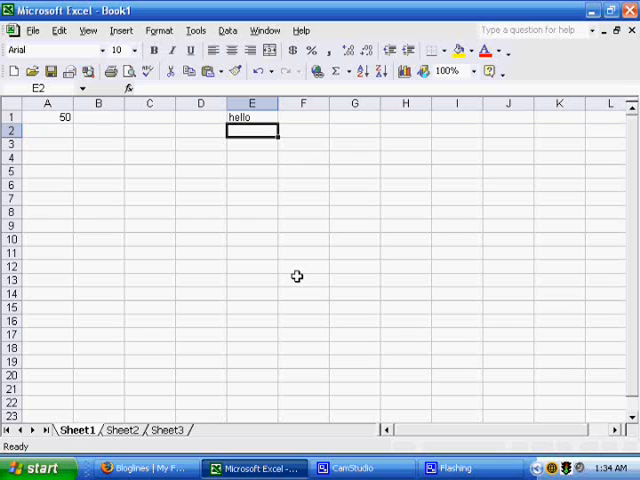
mouse_move(252, 117)
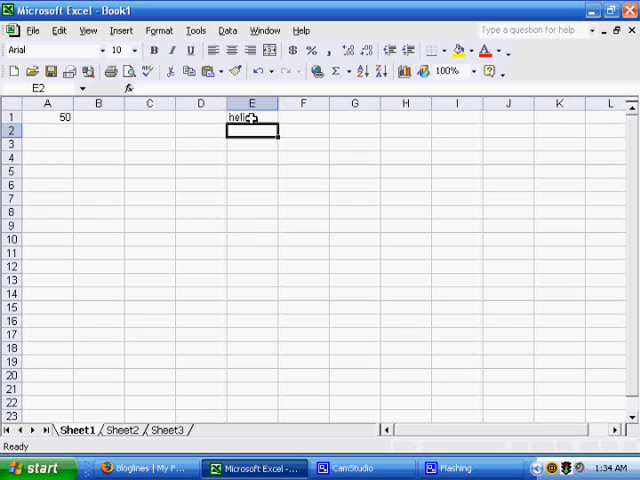
left_click(251, 117)
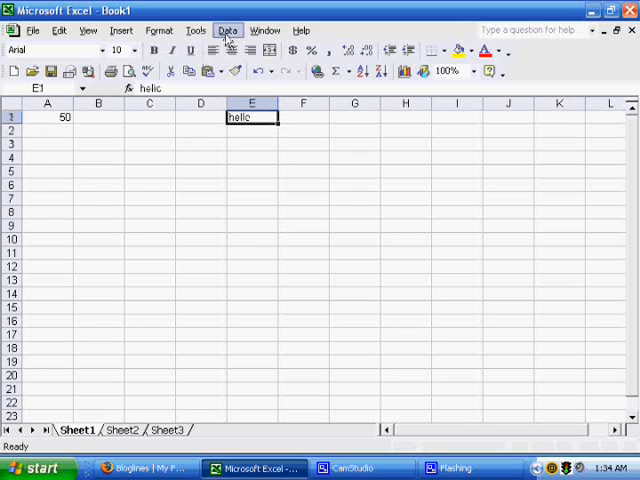
left_click(210, 33)
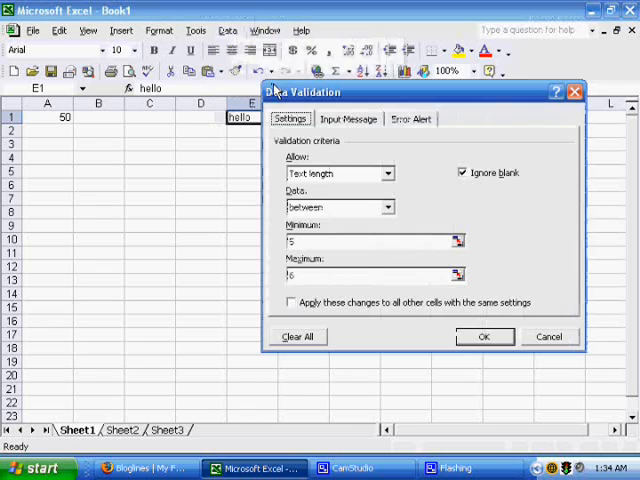
left_click(390, 173)
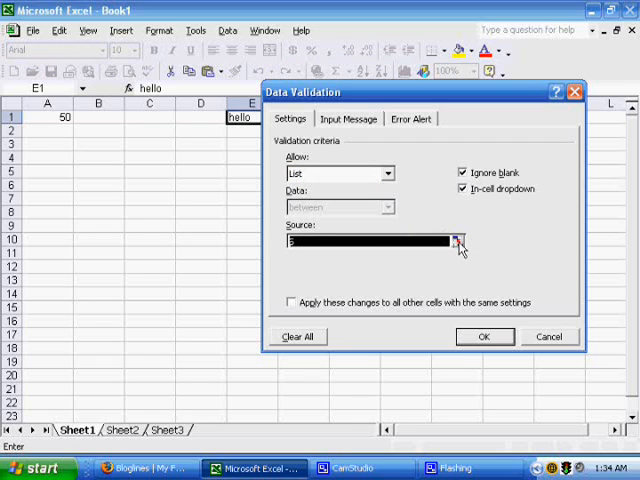
left_click(453, 244)
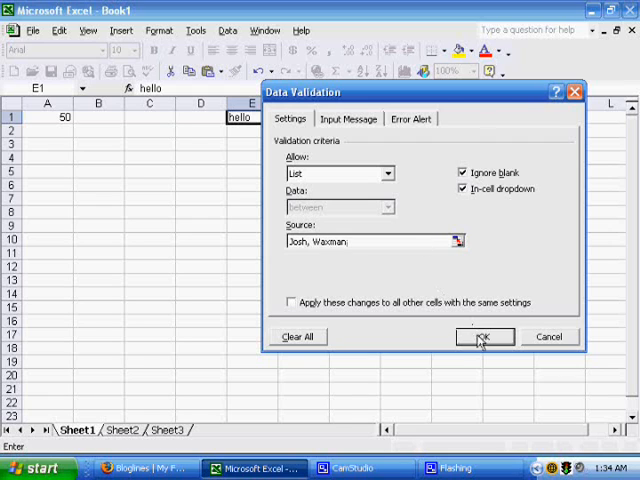
left_click(485, 336)
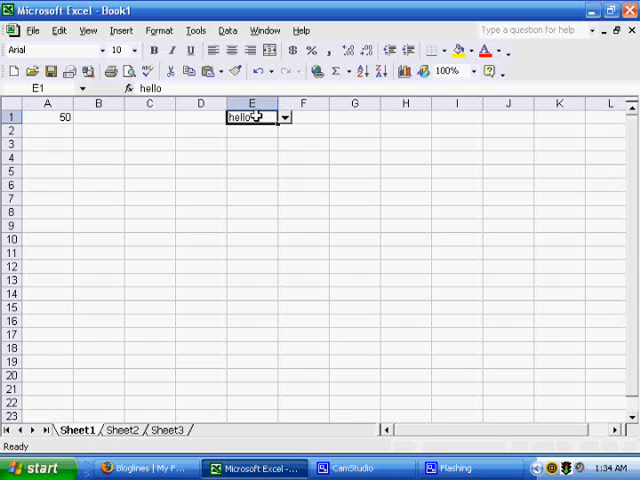
type("fdsfg")
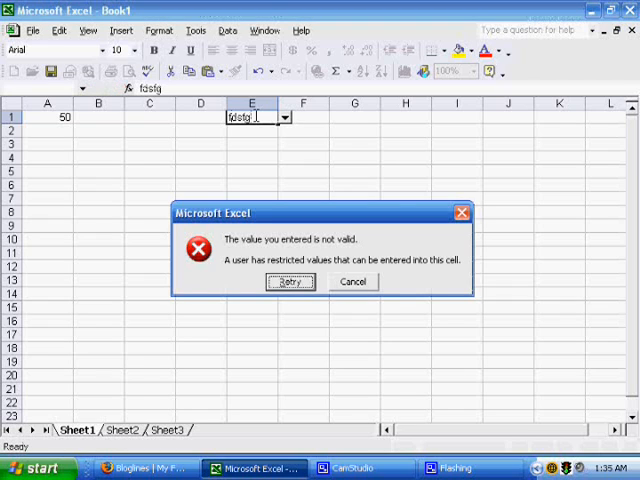
left_click(290, 281)
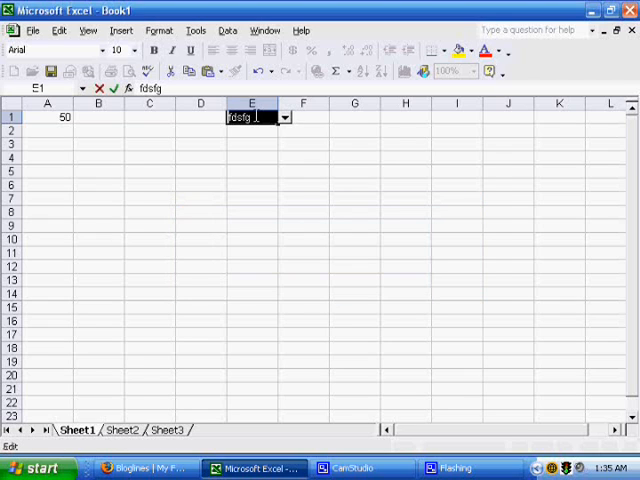
type("Josh")
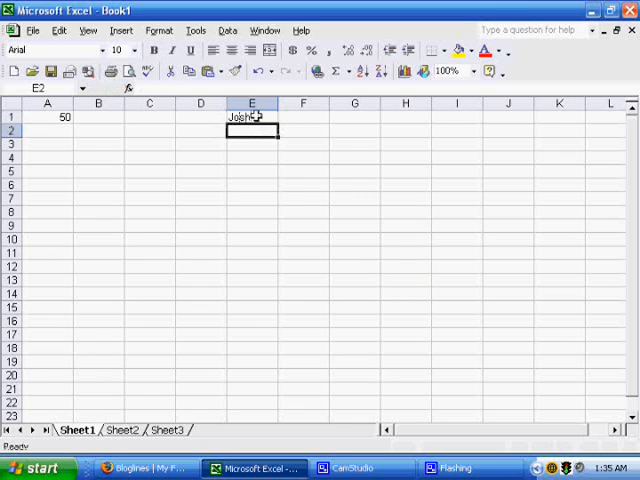
left_click(251, 117)
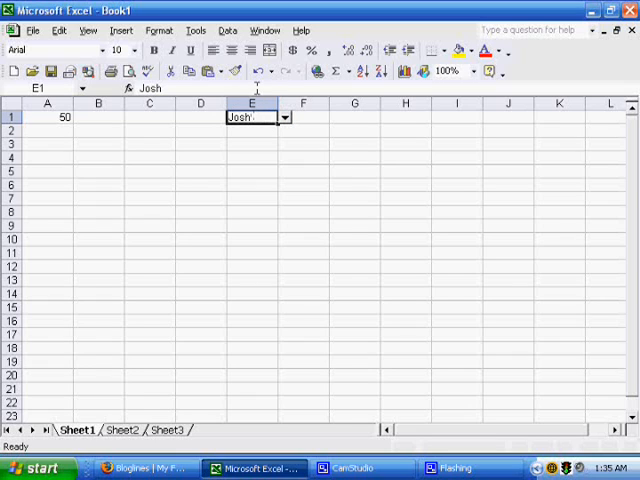
left_click(284, 117)
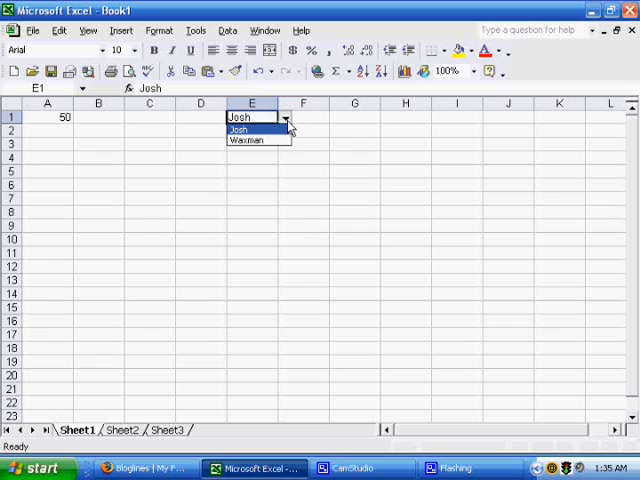
mouse_move(250, 140)
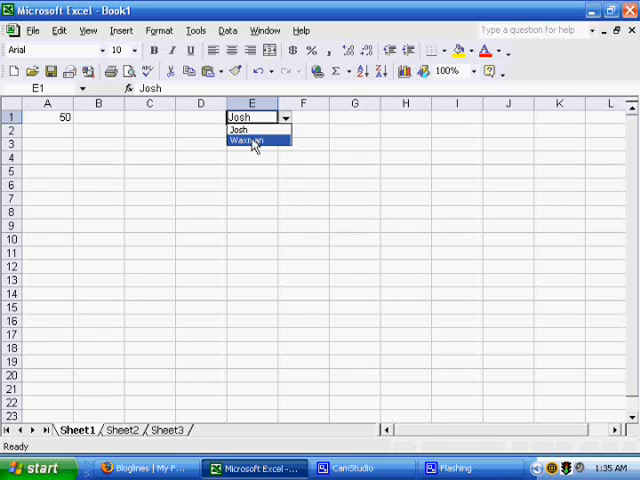
left_click(253, 141)
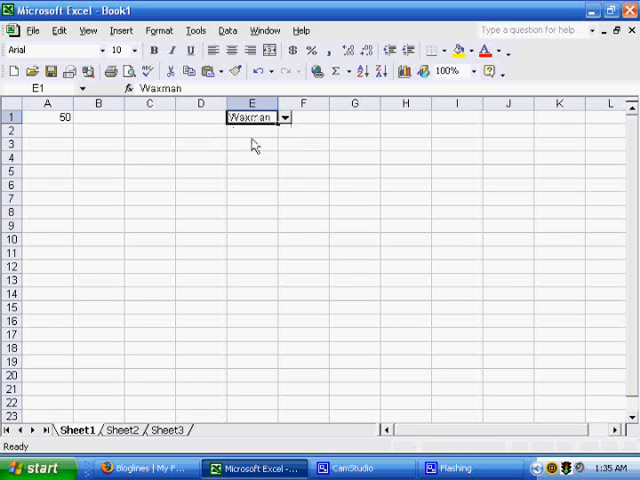
mouse_move(278, 122)
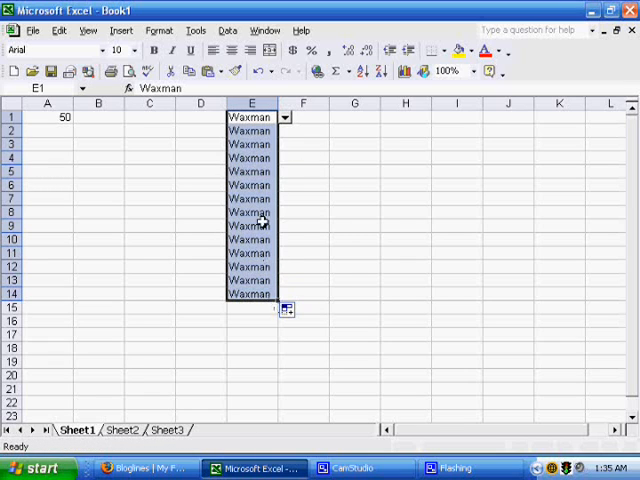
- Fill Waxman down column E to row 14 and clear the copied entries
left_click(250, 184)
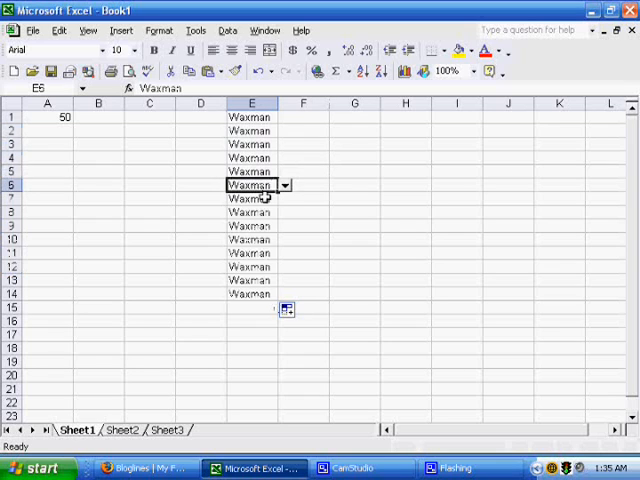
left_click(251, 239)
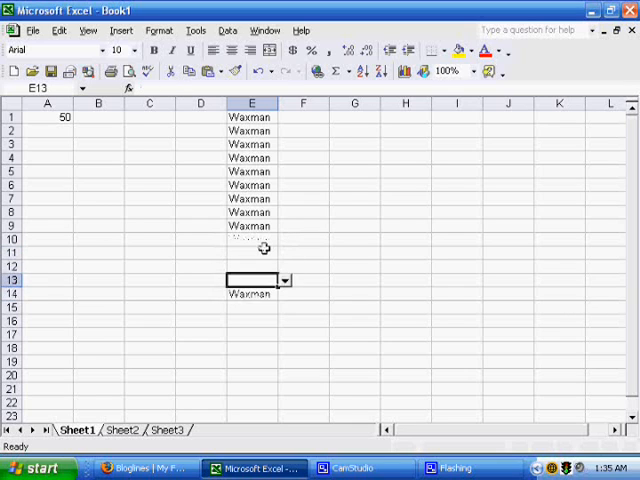
left_click(251, 117)
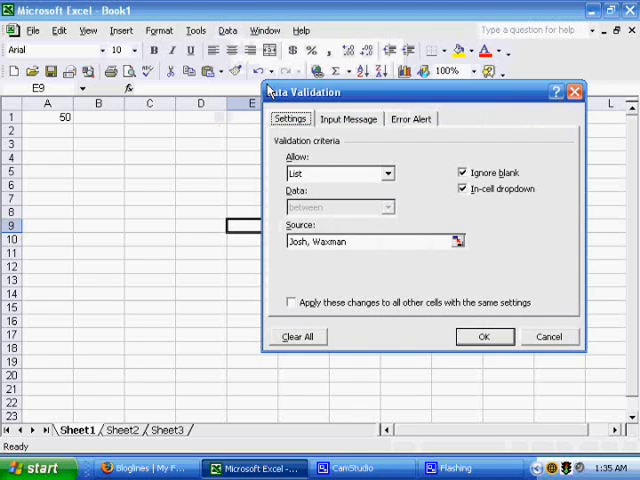
mouse_move(325, 200)
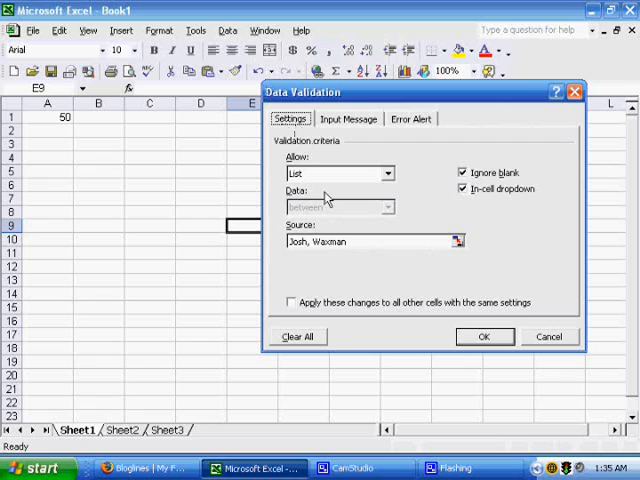
mouse_move(305, 175)
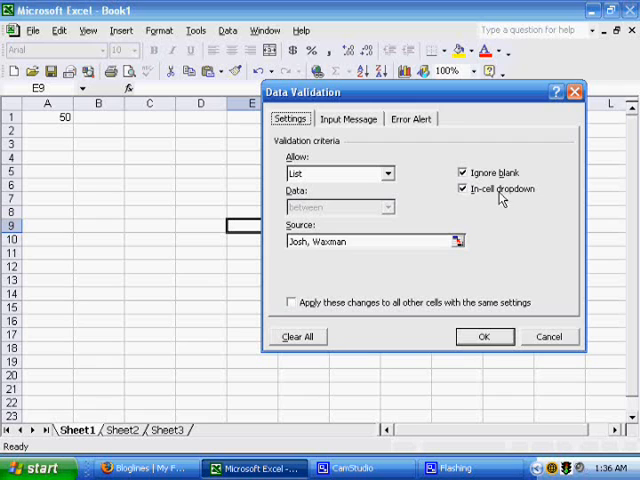
mouse_move(356, 124)
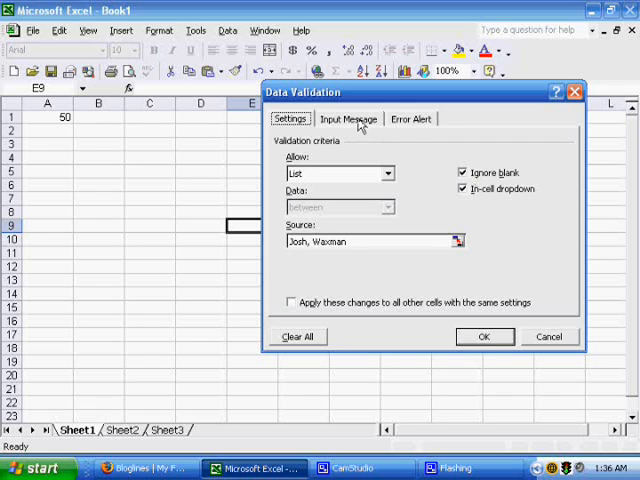
- Add an Information error alert titled 'Allowed Value' saying 'We only allow Josh or Waxman', then enter sdf
left_click(419, 118)
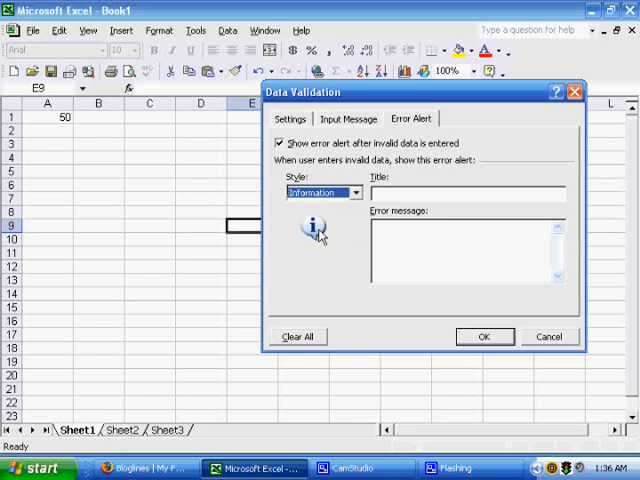
left_click(464, 192)
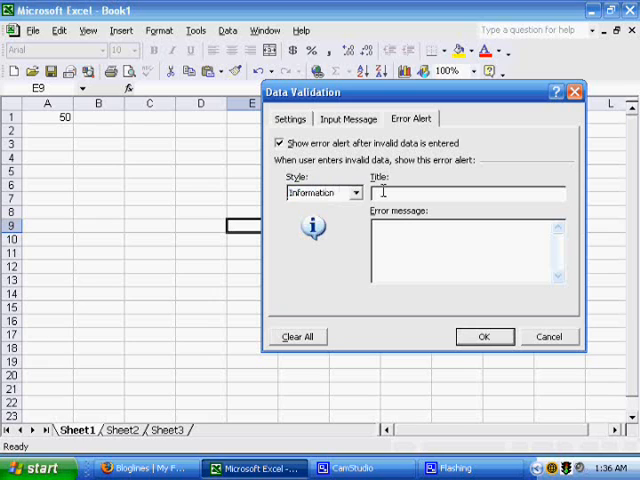
type("Ala")
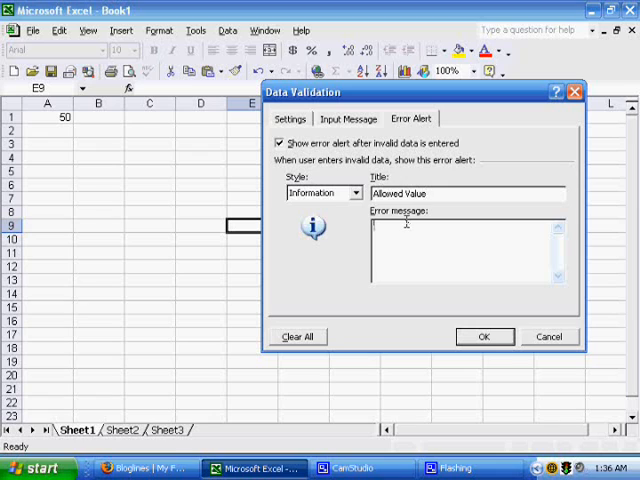
type("We only allow Josh or Waxman")
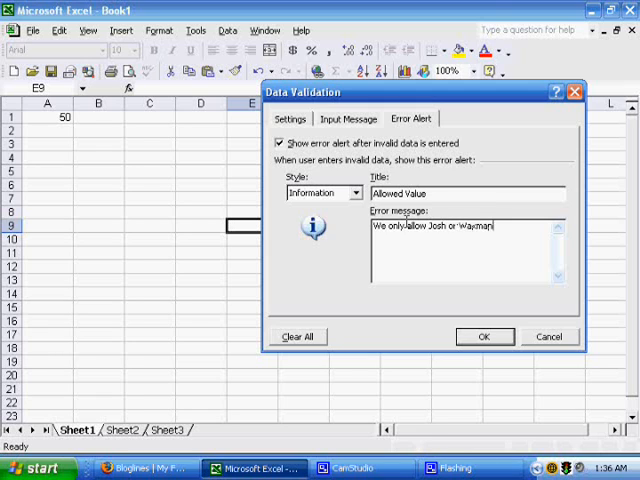
left_click(484, 336)
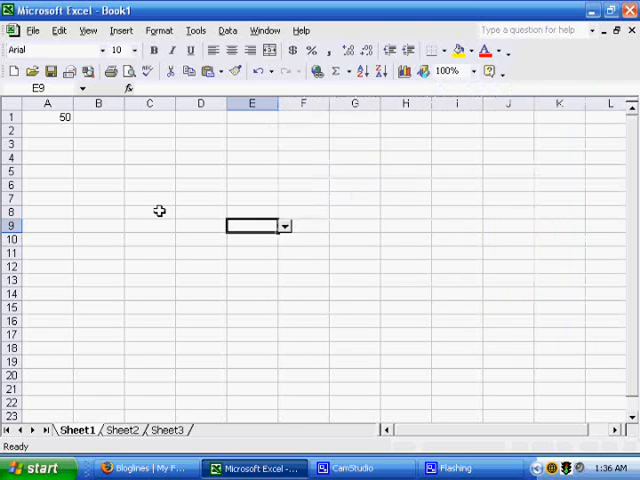
type("sdfj")
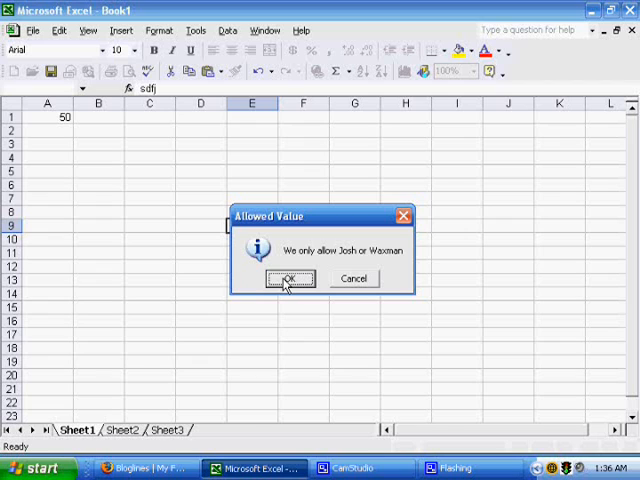
- Keep sdf in E9 by accepting the Allowed Value alert, and reopen the Data menu
left_click(289, 278)
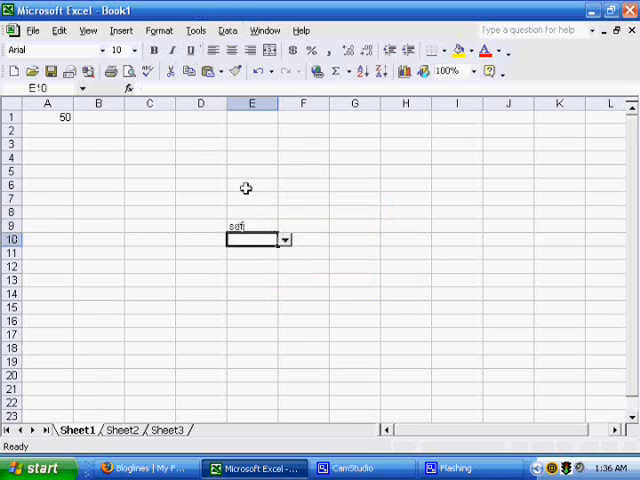
left_click(228, 28)
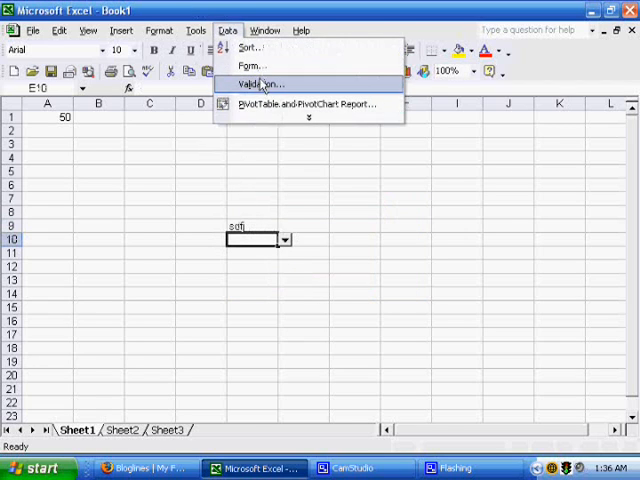
- Add an input message titled 'Input Name': 'Please enter Josh or Waxman, or select it from the dropdown'
left_click(270, 84)
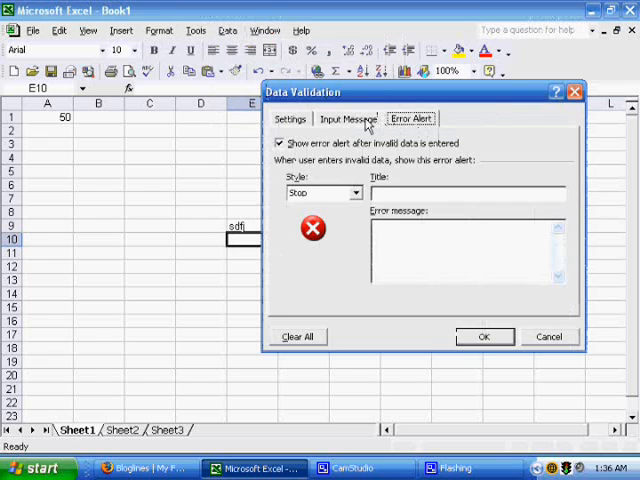
left_click(349, 118)
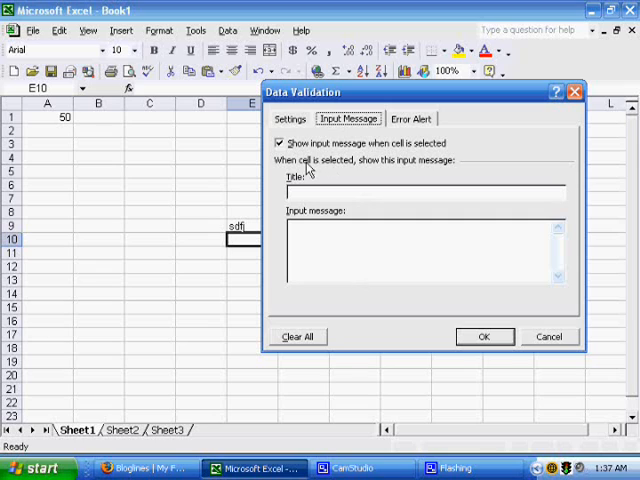
mouse_move(380, 180)
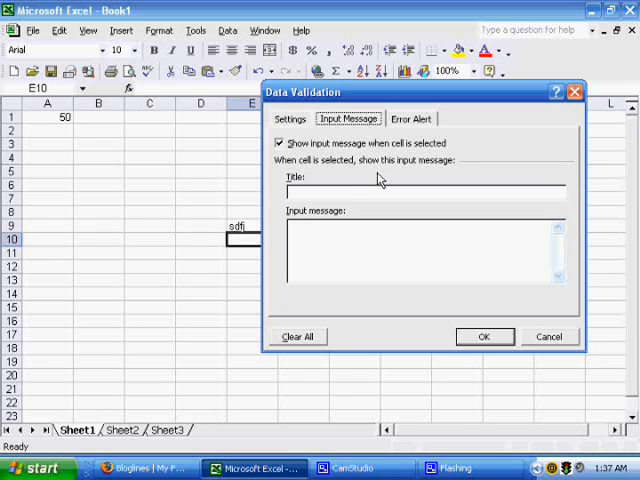
type("Ple")
left_click(426, 191)
type("Input Name")
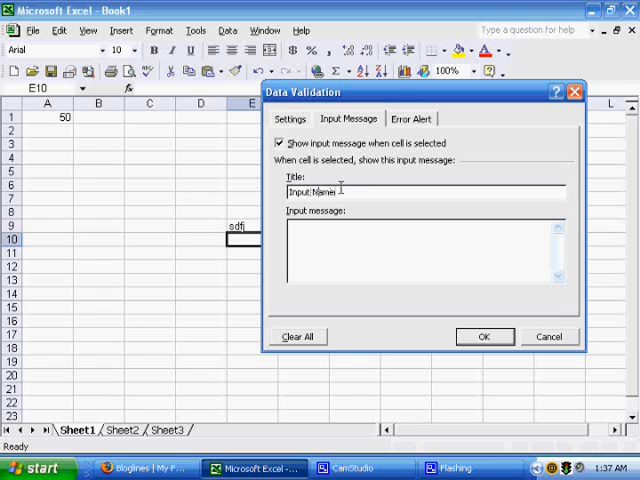
type("Please enter Josh or Waxman, or select it:")
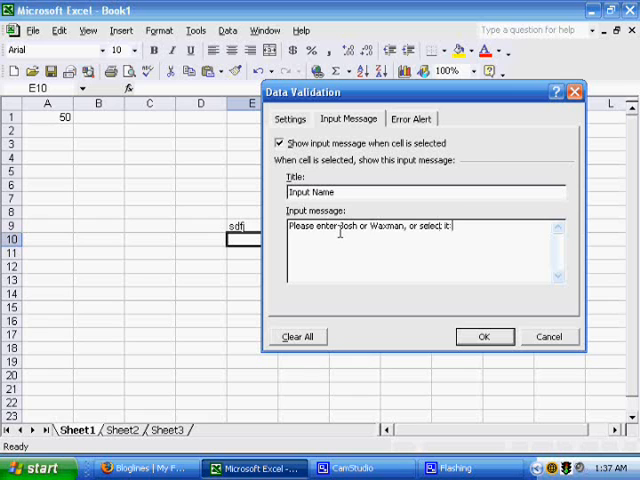
type("from the drop")
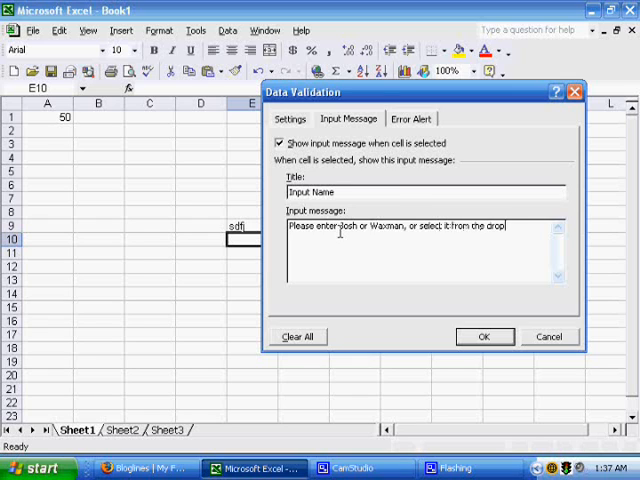
left_click(485, 336)
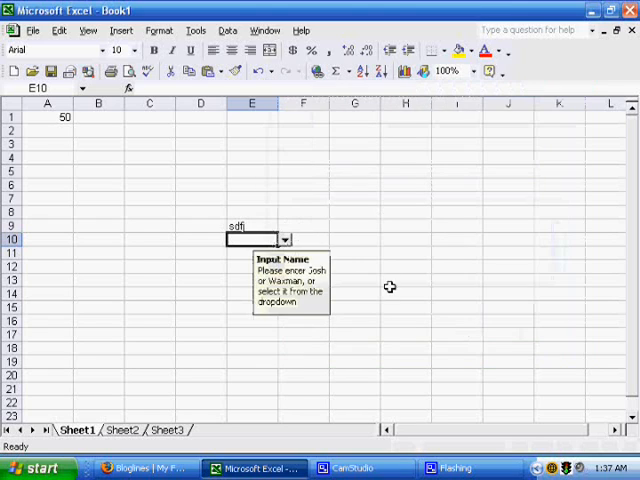
mouse_move(318, 268)
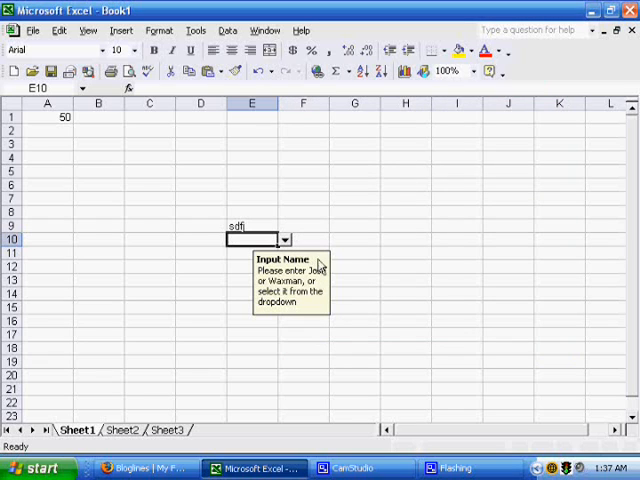
mouse_move(241, 268)
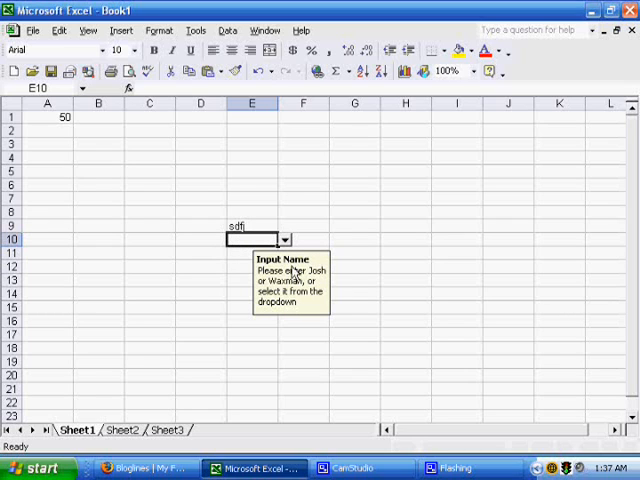
mouse_move(255, 181)
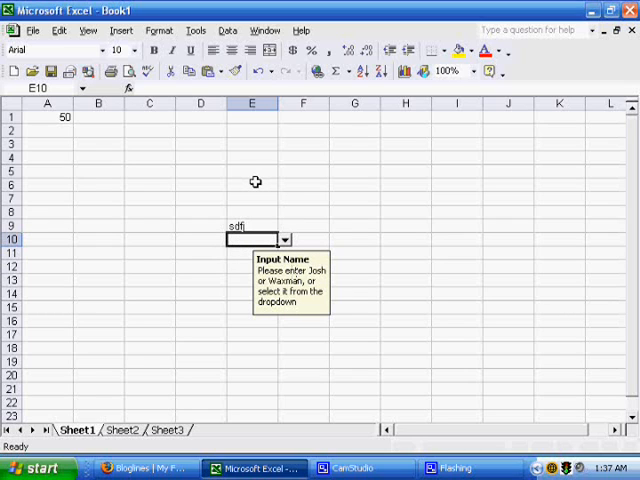